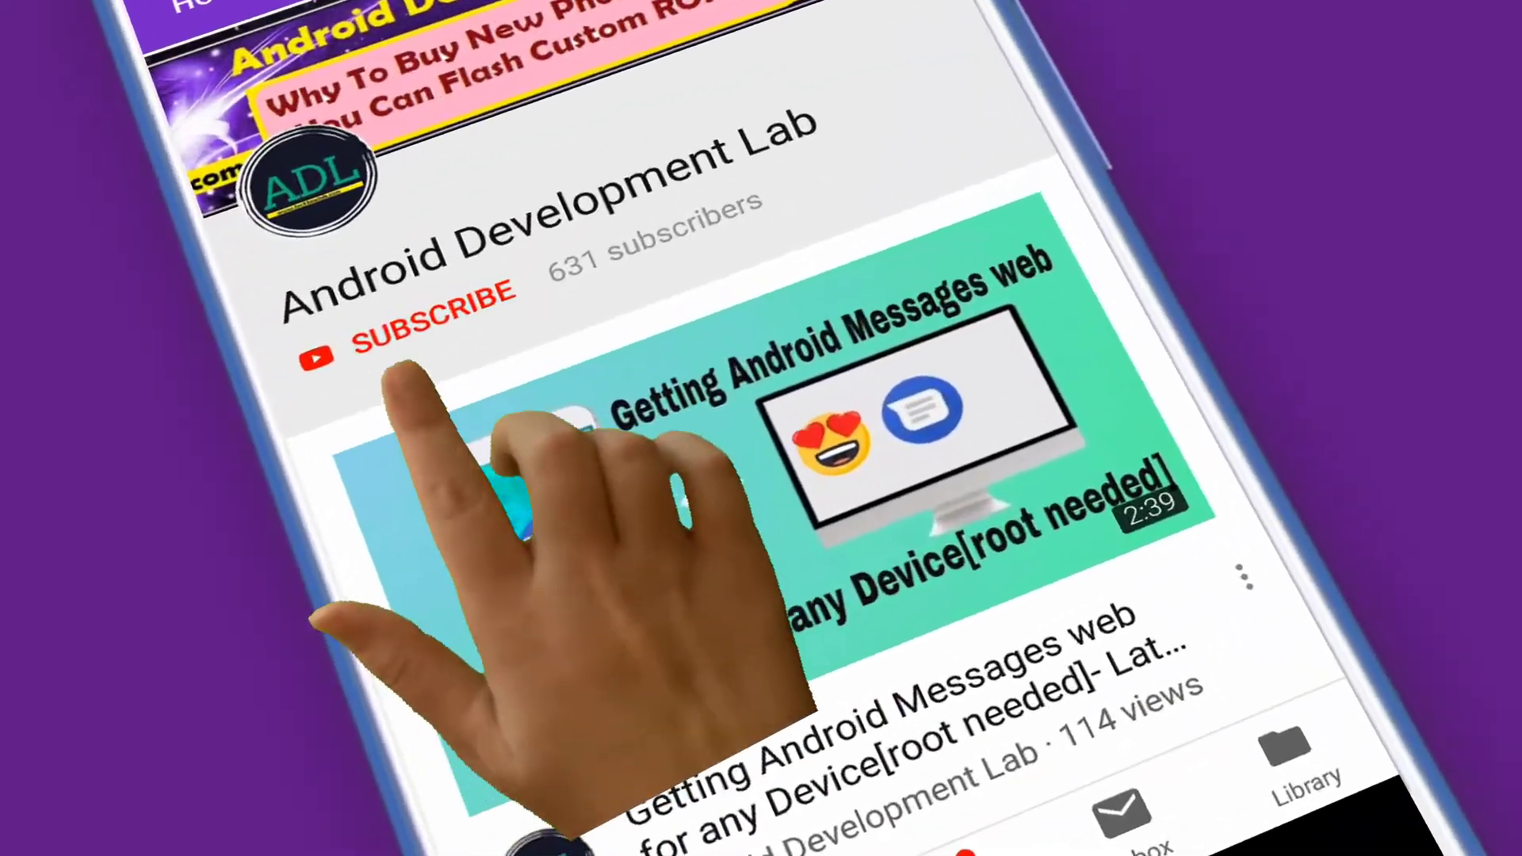
- Subscribe to the Android Development Lab channel so it shows SUBSCRIBED with the bell
click(431, 293)
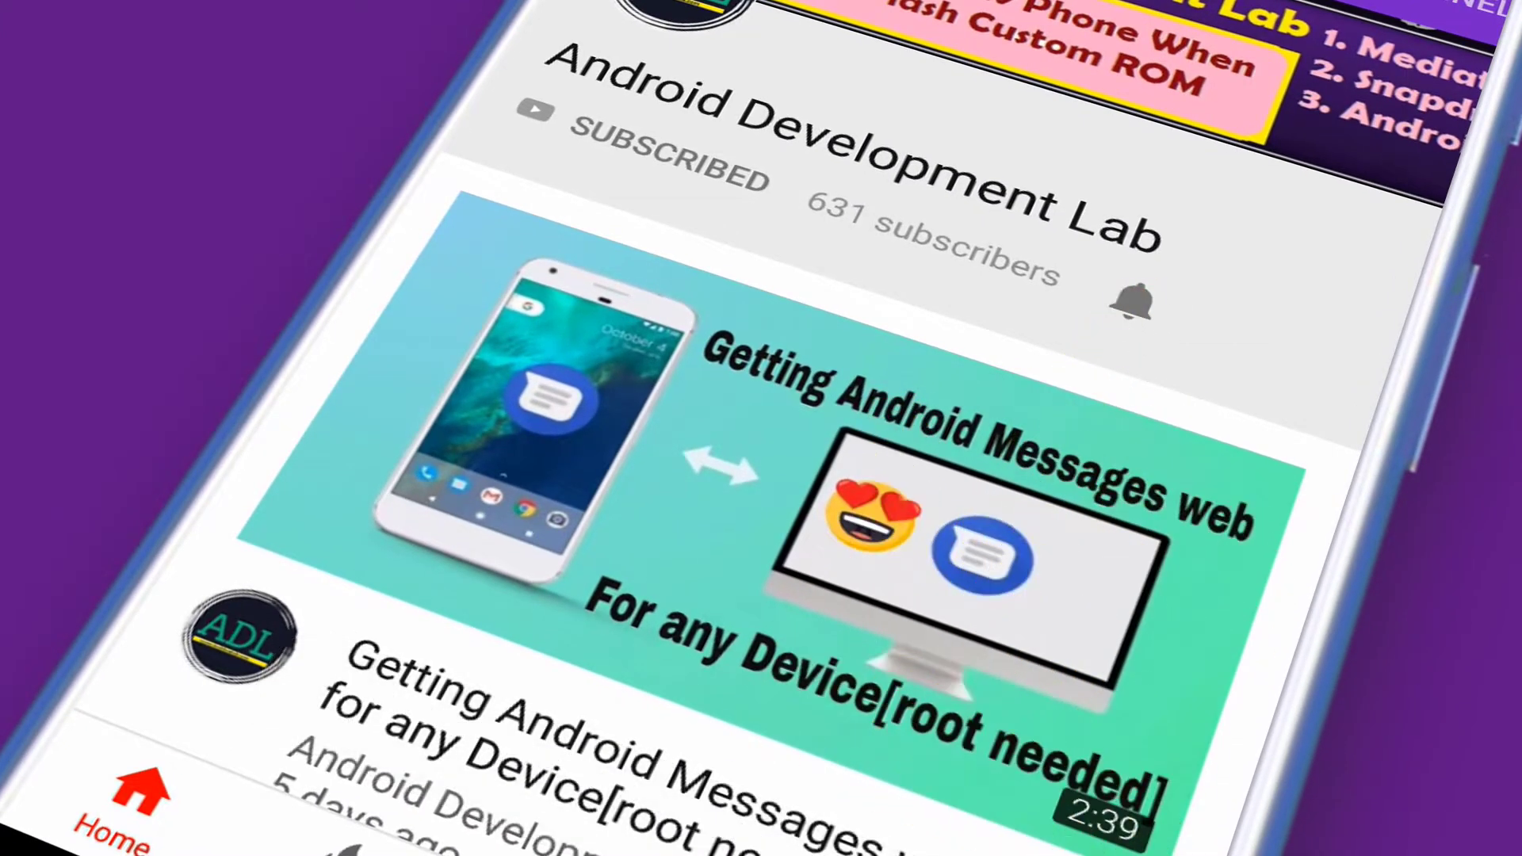
click(1130, 304)
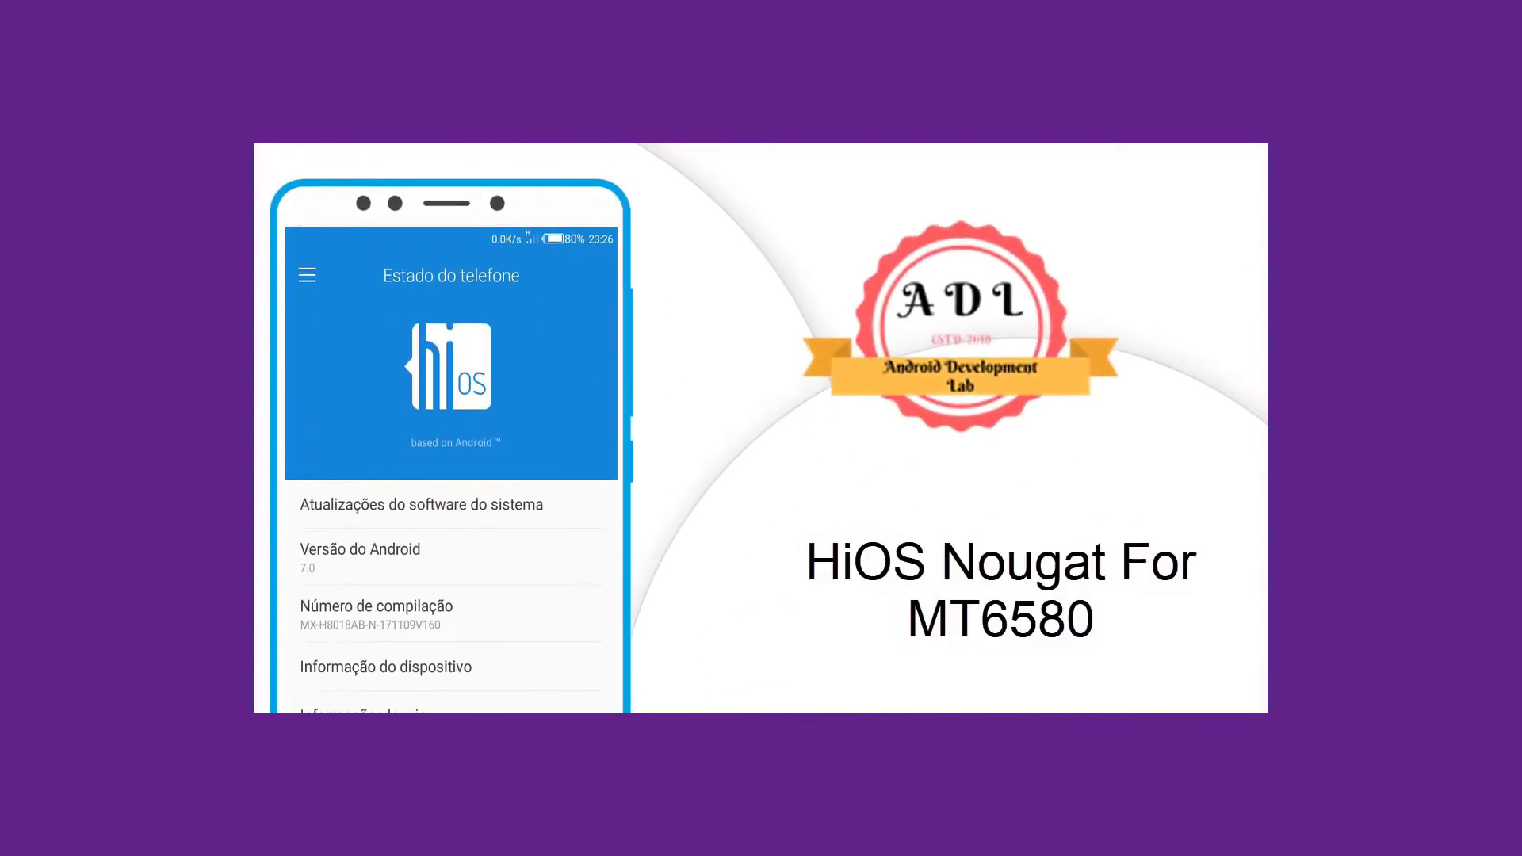
- Scroll through the HiOS MT6580 title and tested-features slides to 'Feel the Higher'
scroll(down, 3)
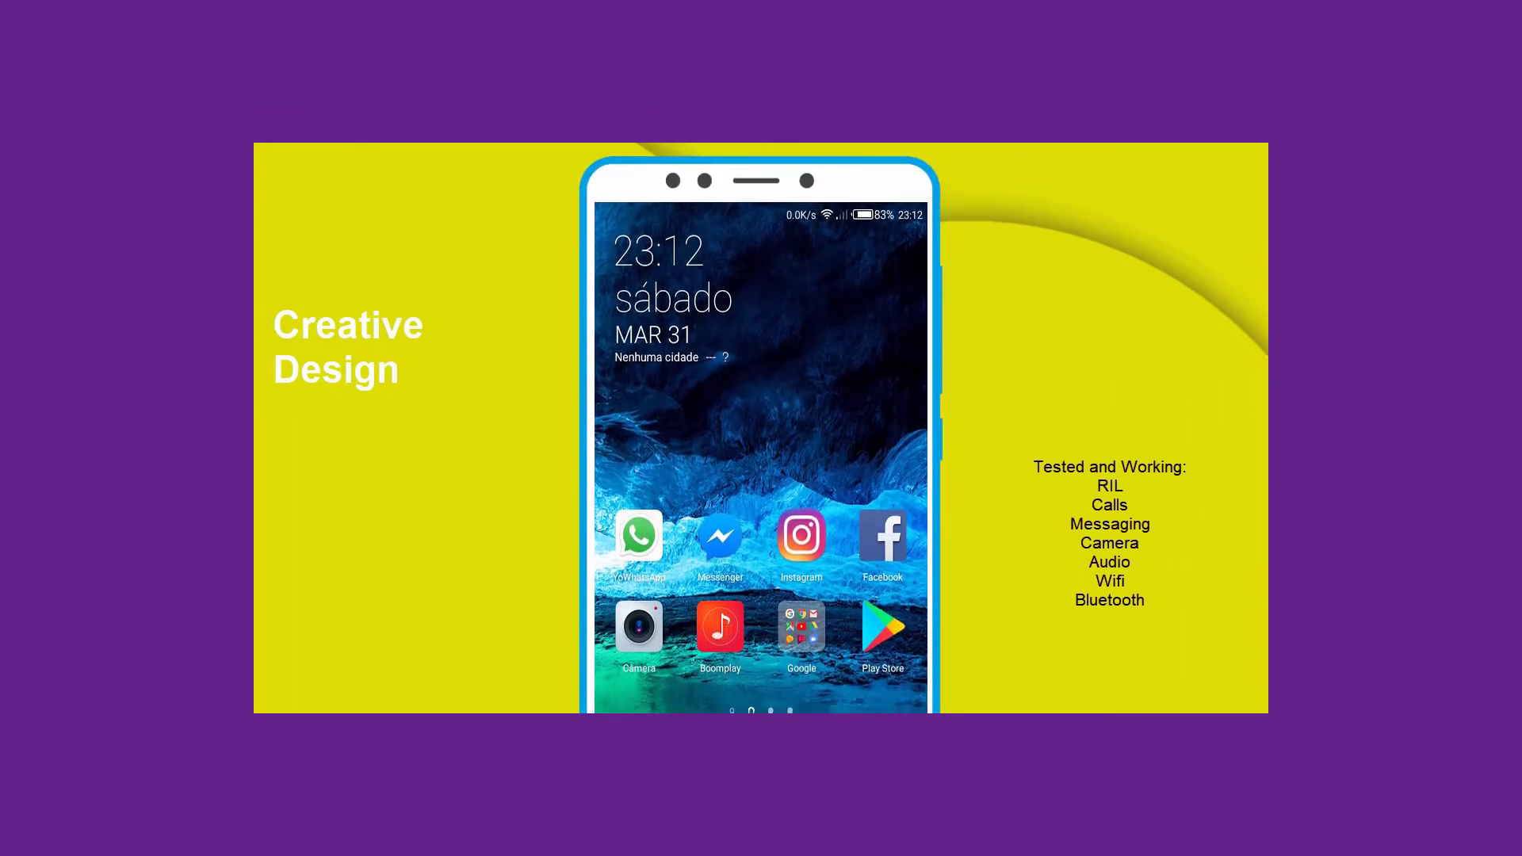
scroll(up, 3)
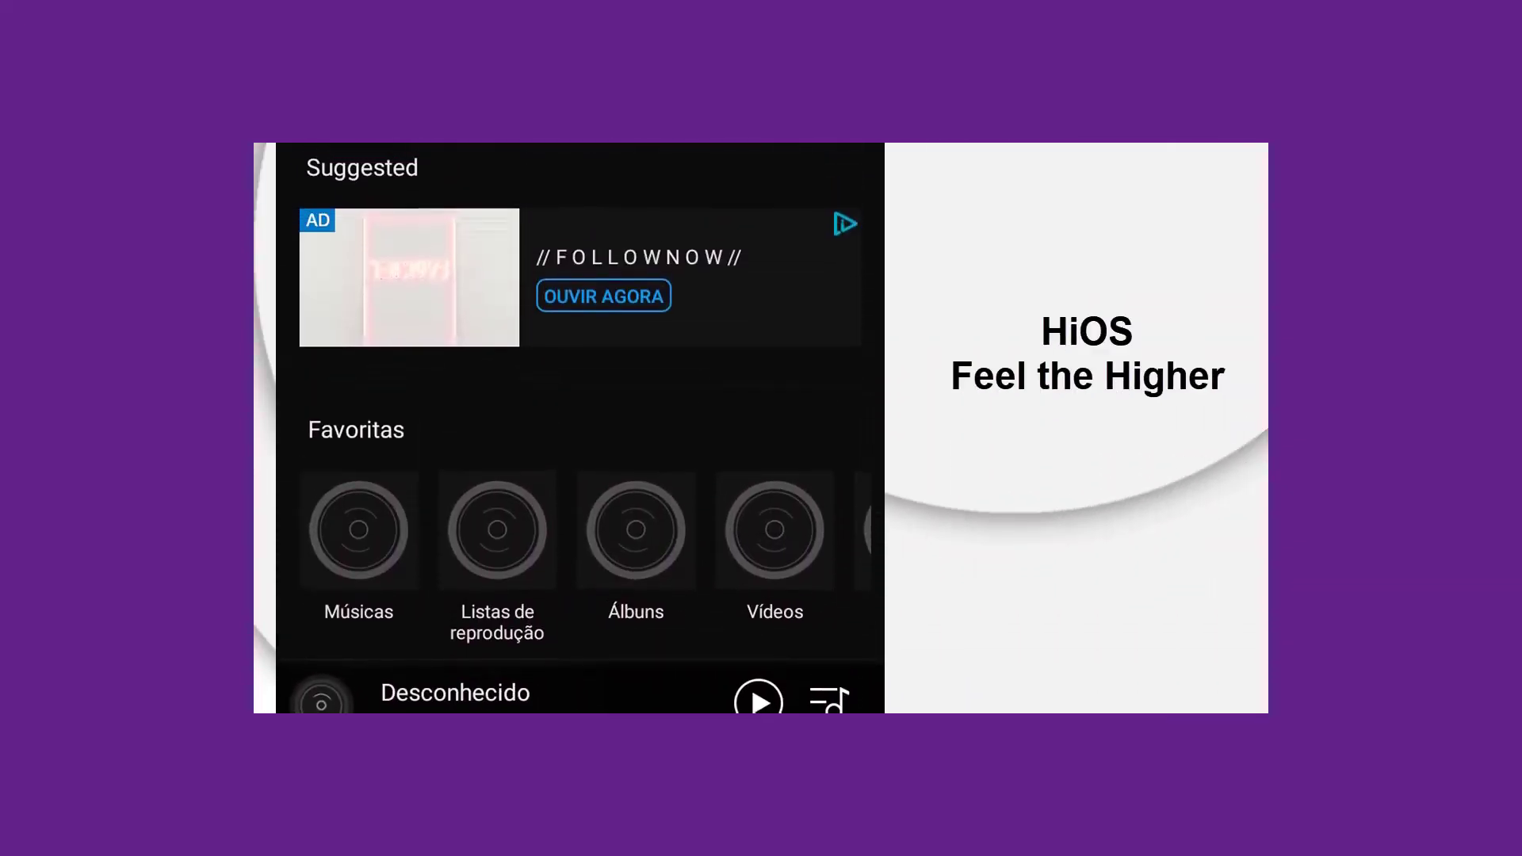
scroll(down, 3)
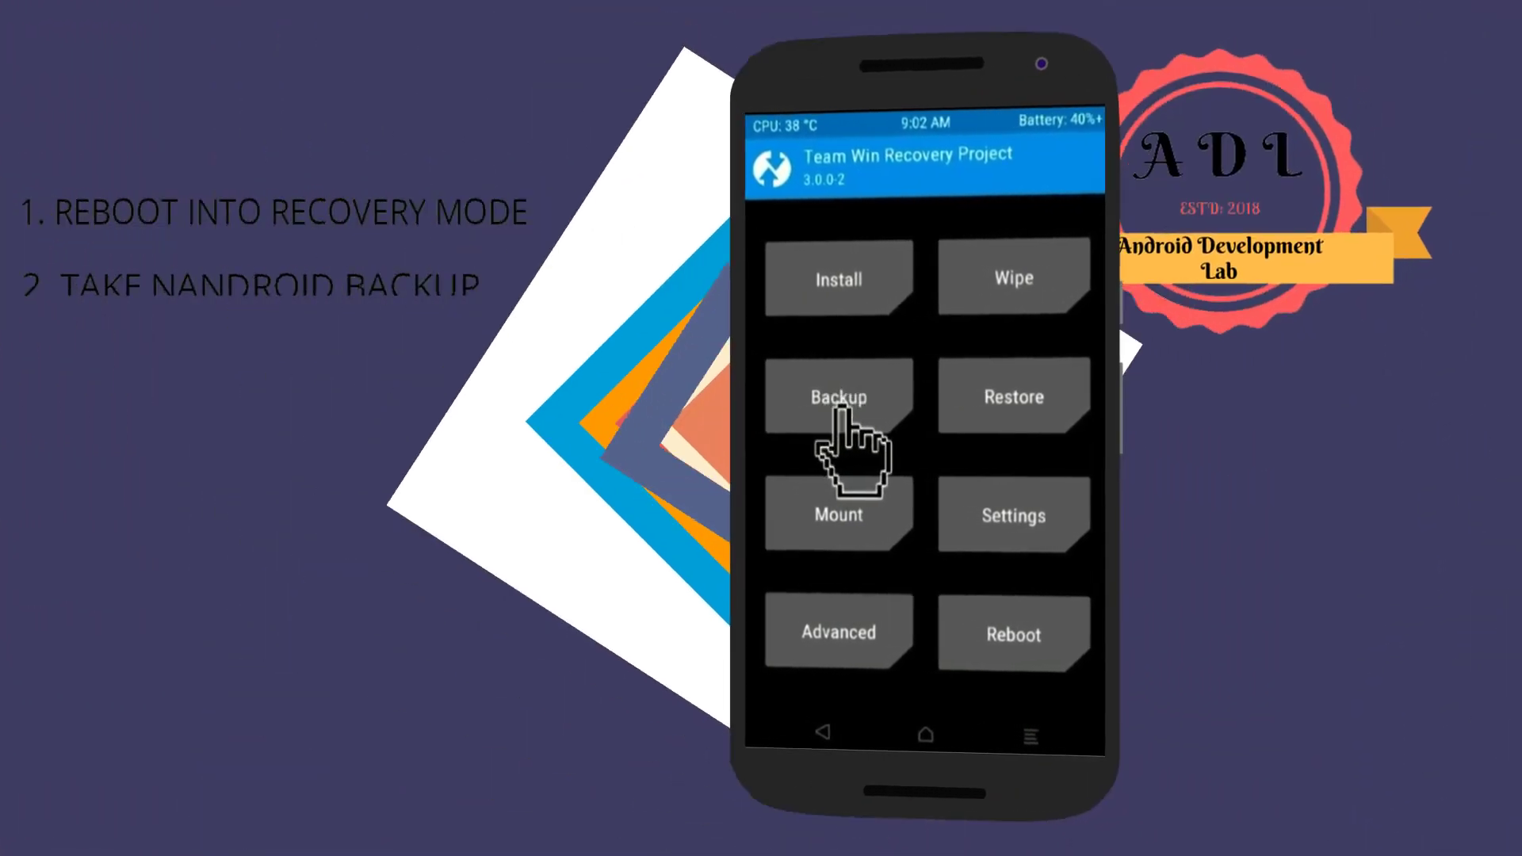
- Start a Nandroid backup, then Advanced Wipe Dalvik Cache, System, Data and Cache
click(837, 397)
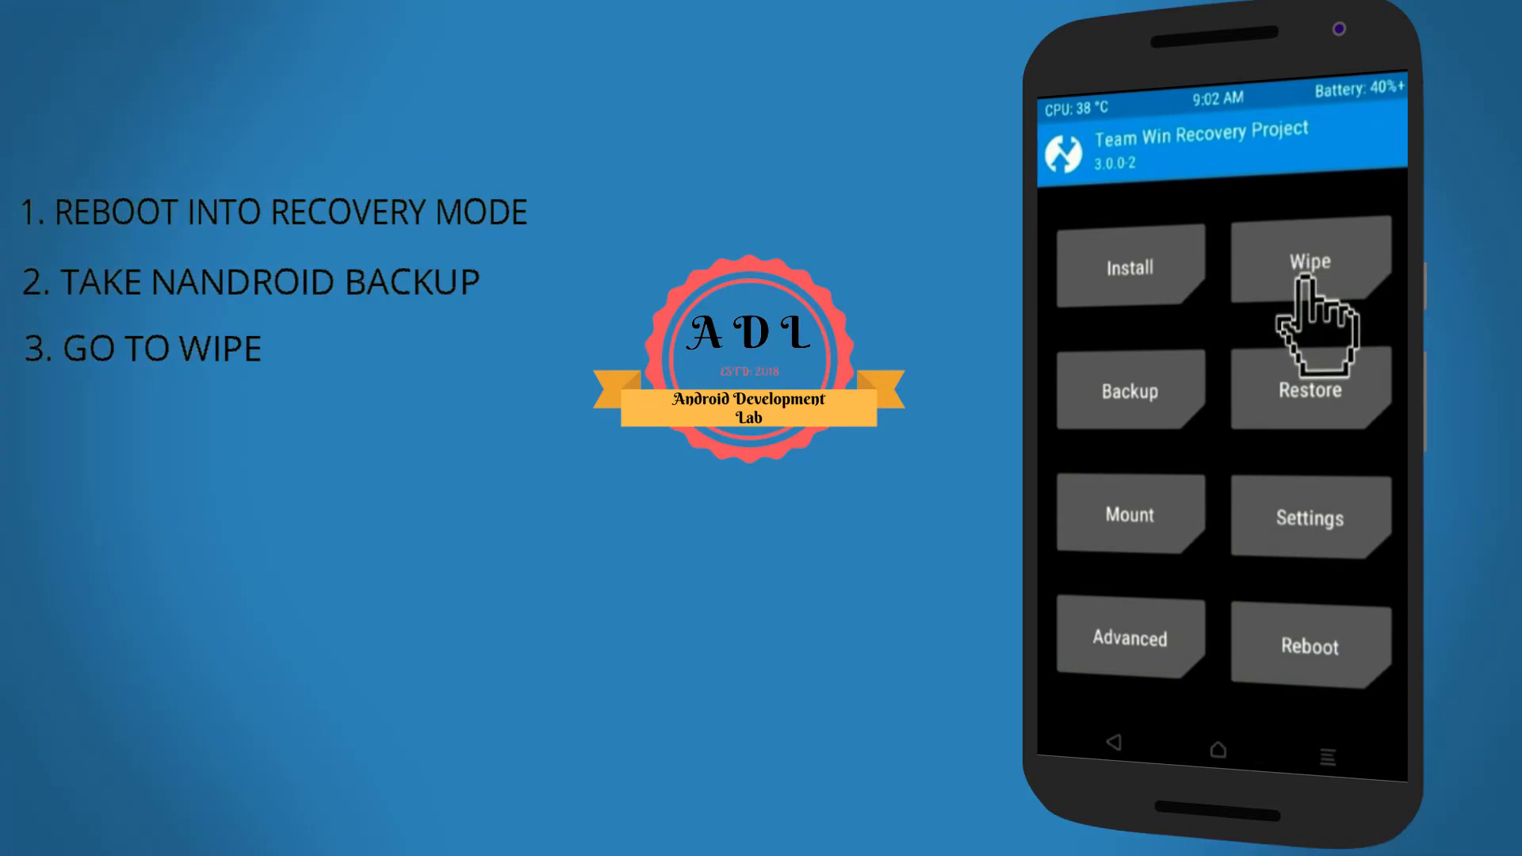
click(1309, 262)
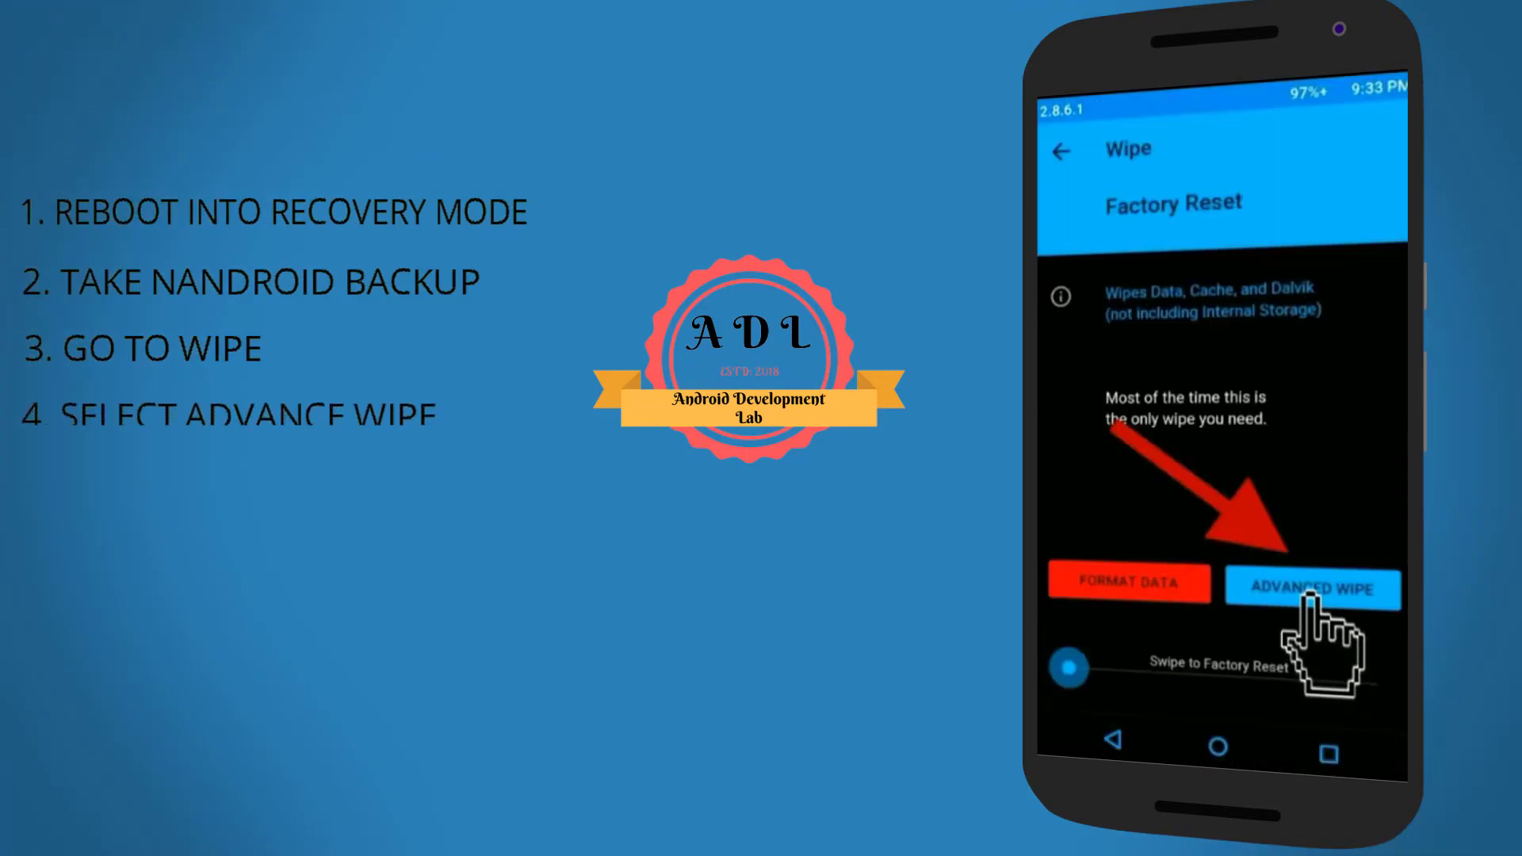
click(1311, 588)
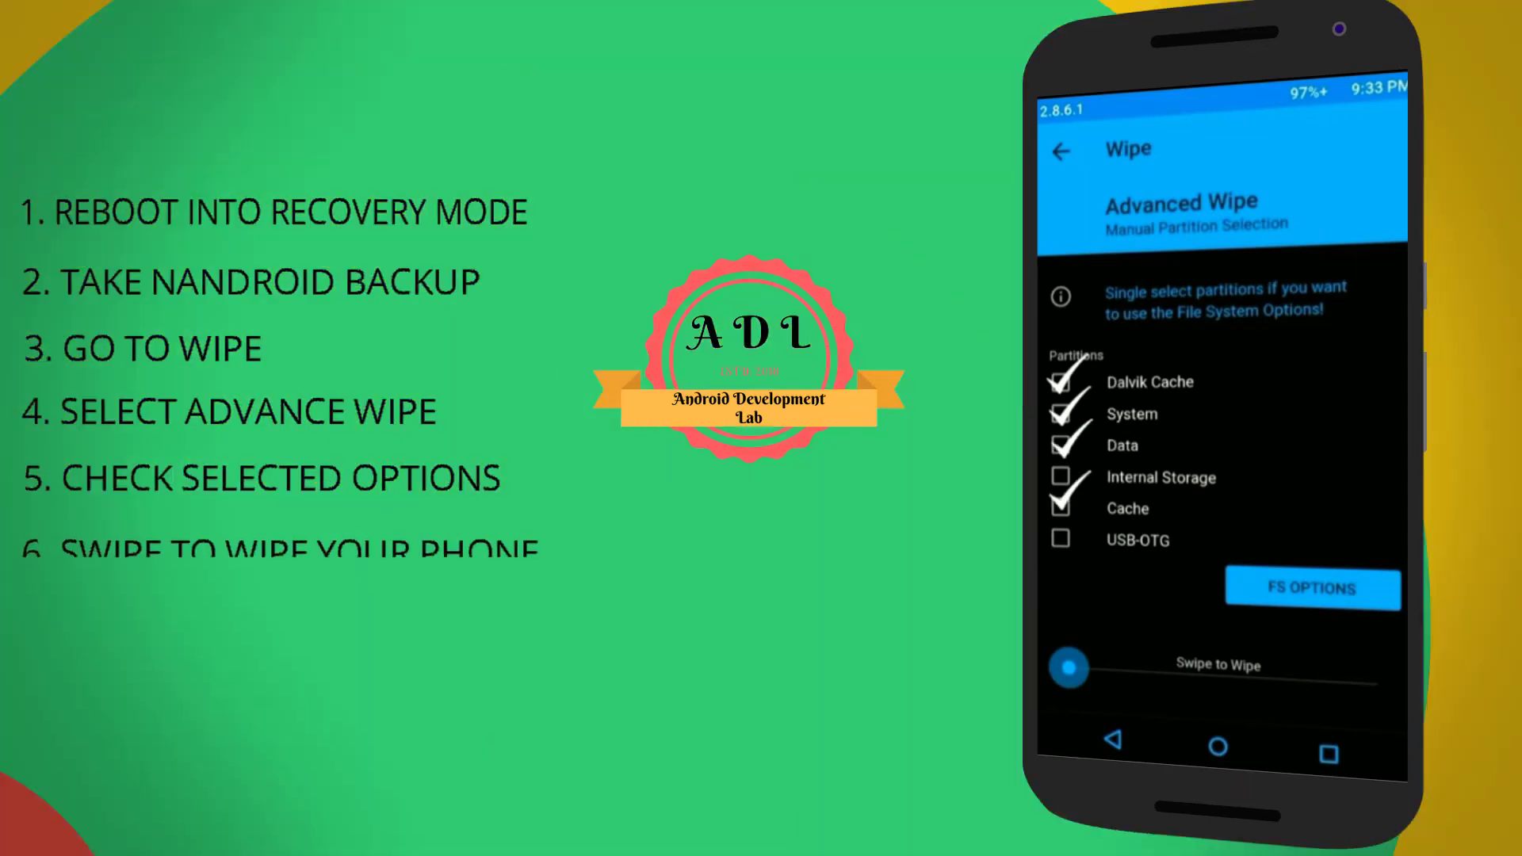
click(1060, 152)
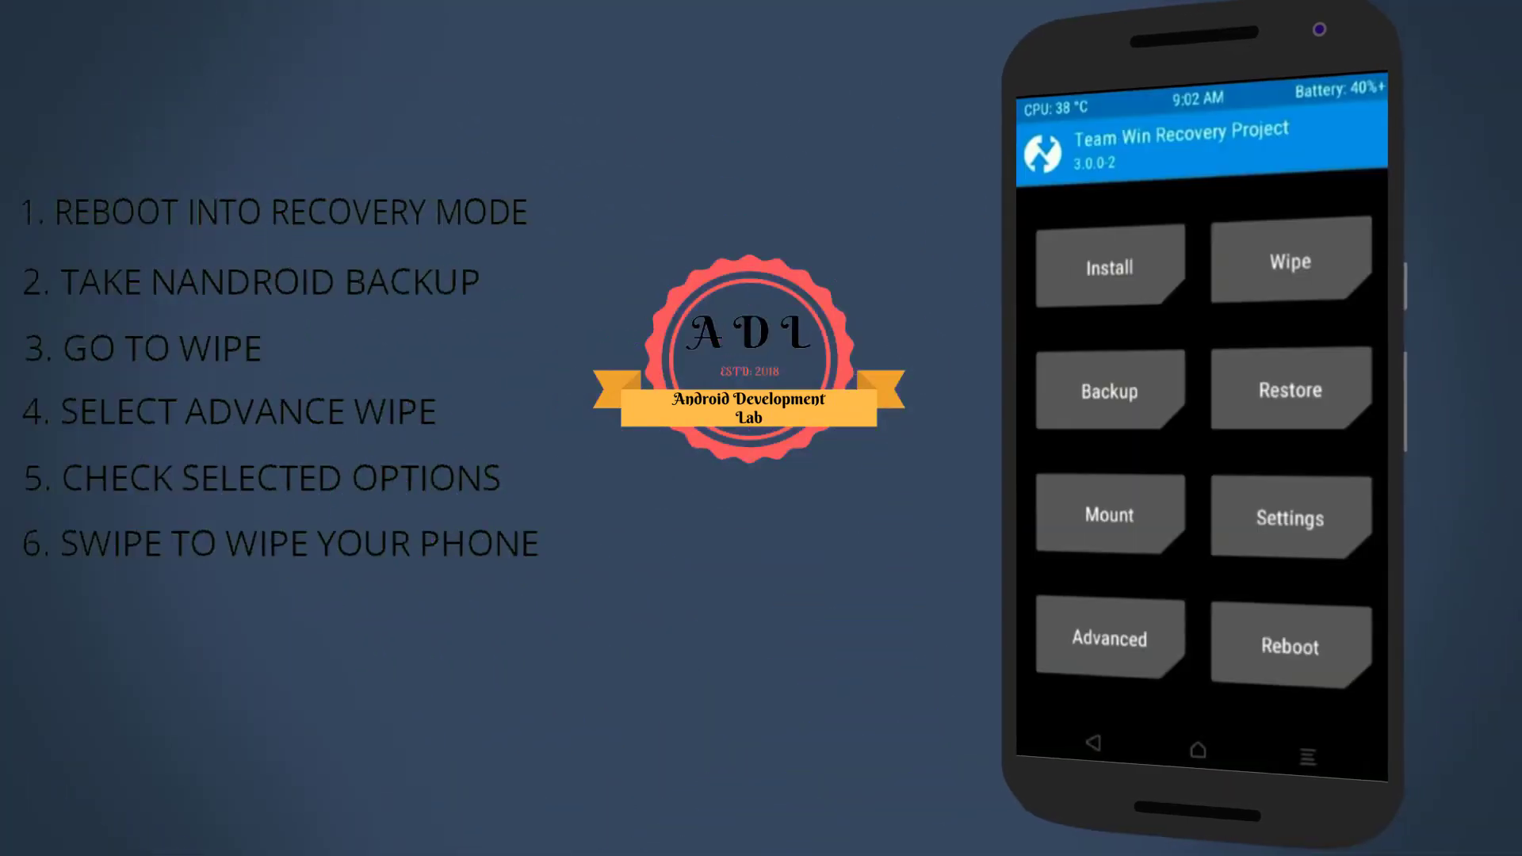